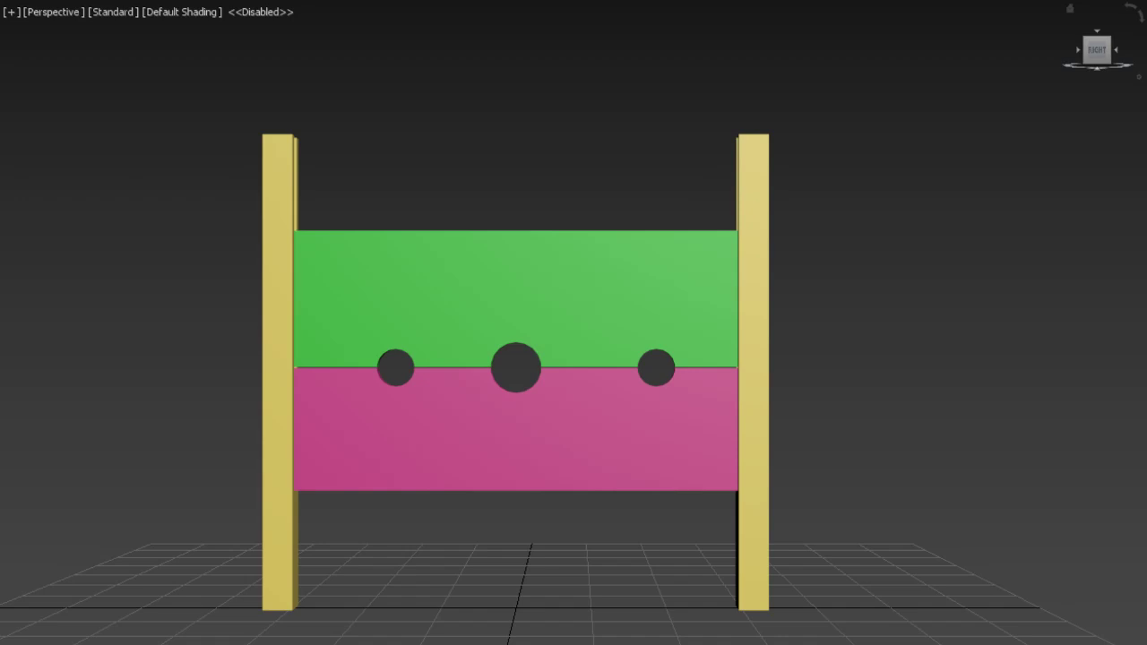
- Select the green upper board of the stockade in the Perspective viewport for rotation
click(516, 368)
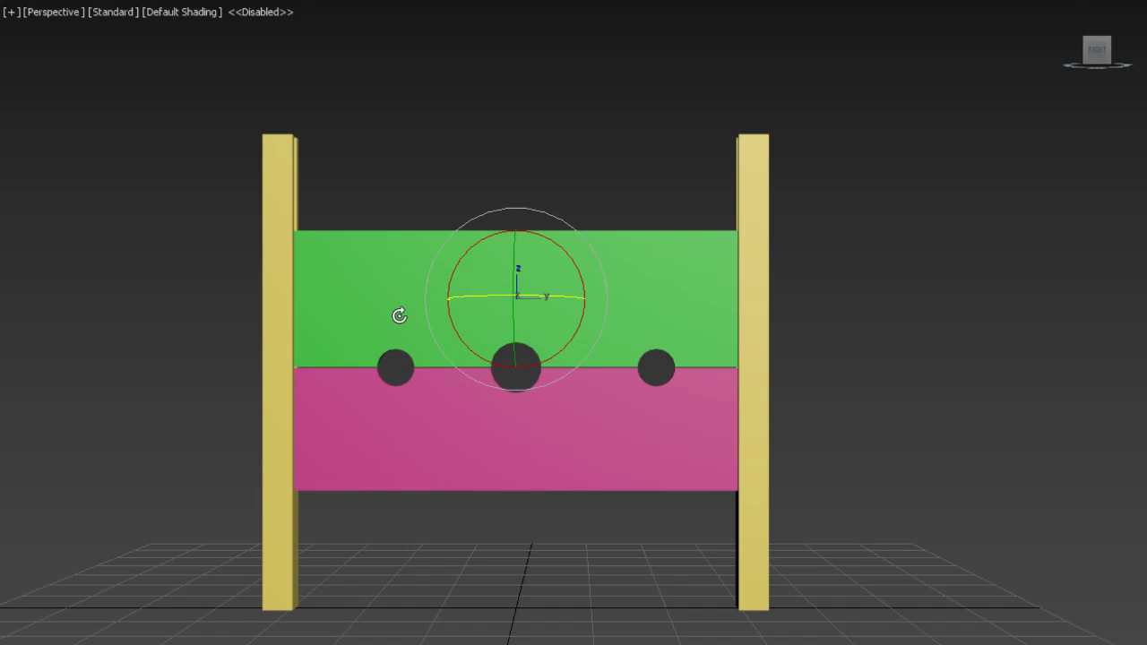
mouse_move(412, 281)
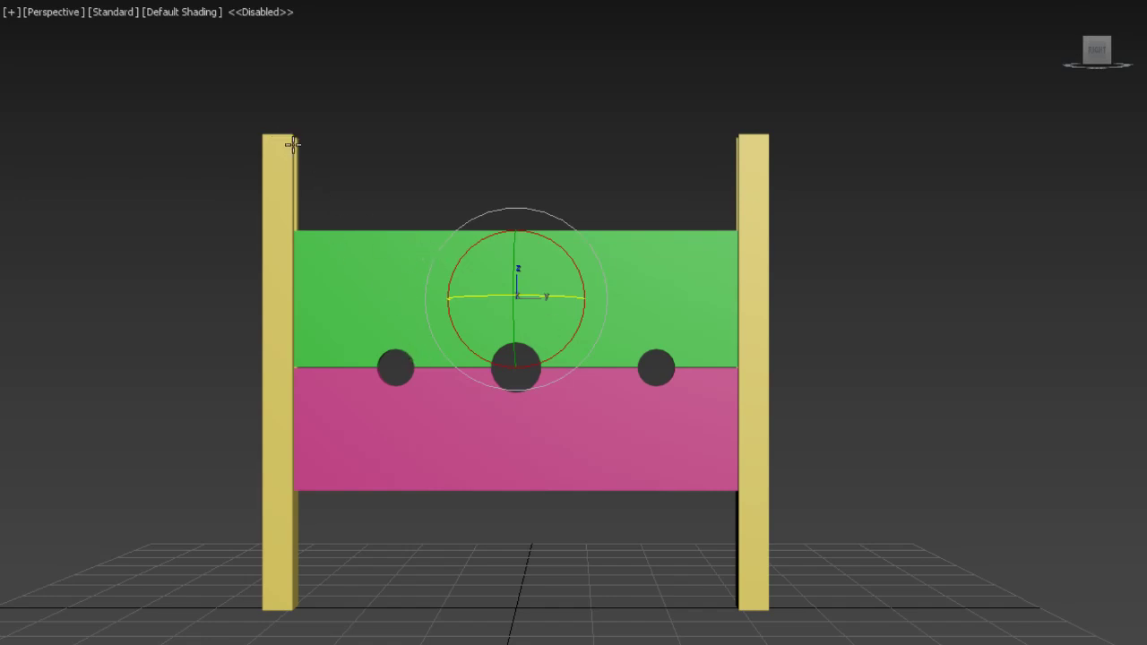
mouse_move(287, 221)
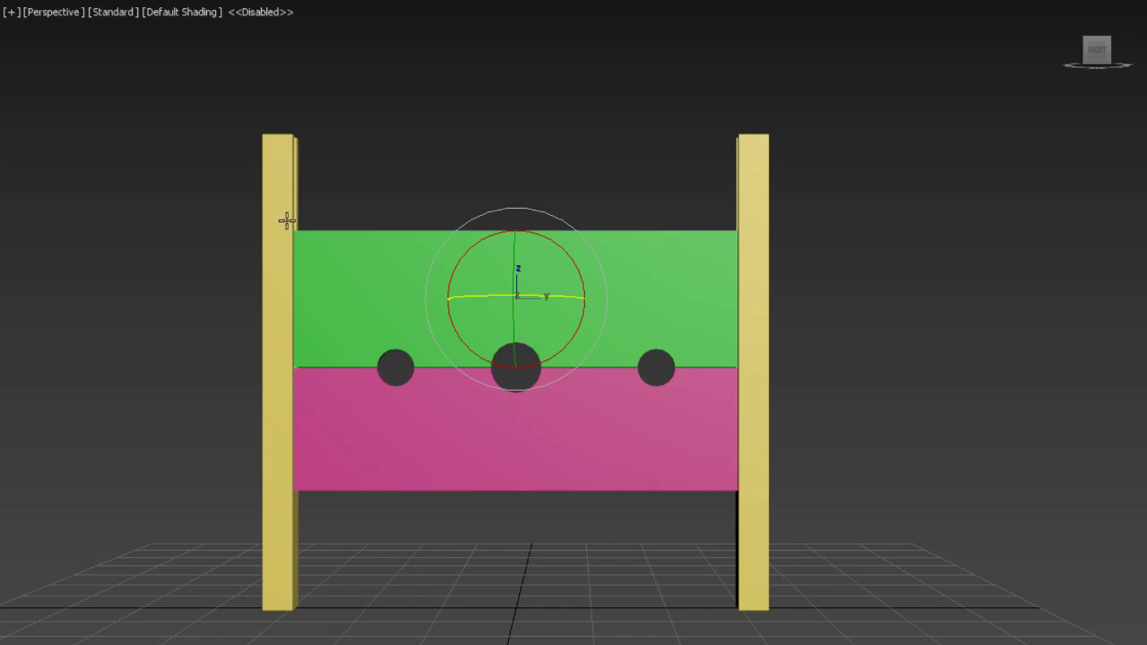
mouse_move(294, 267)
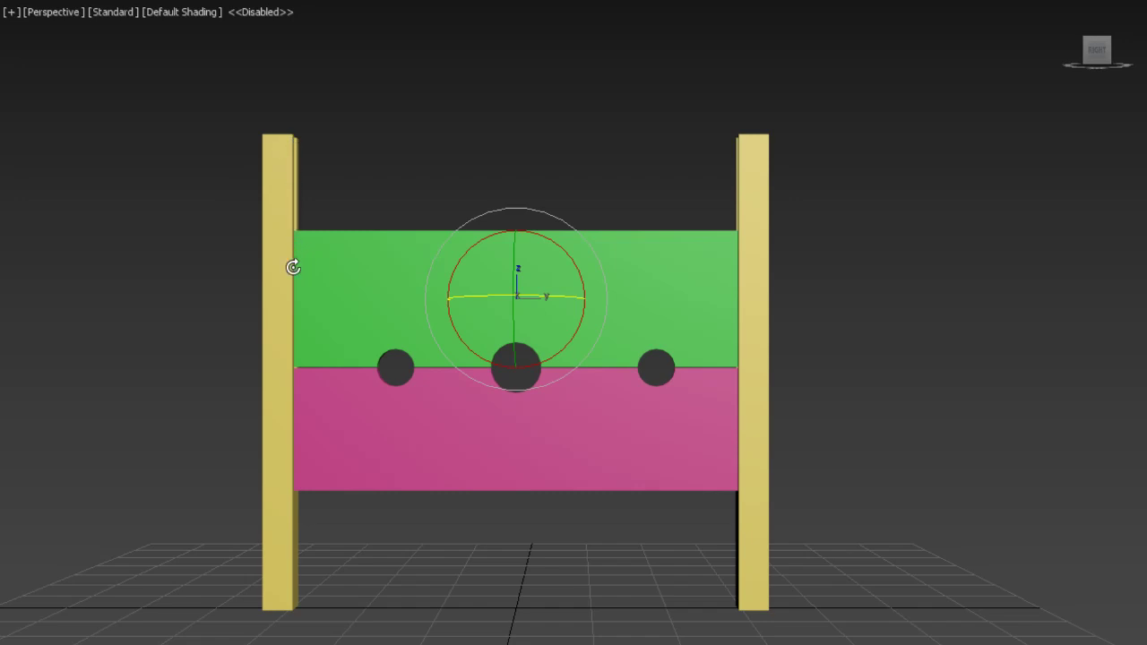
mouse_move(294, 251)
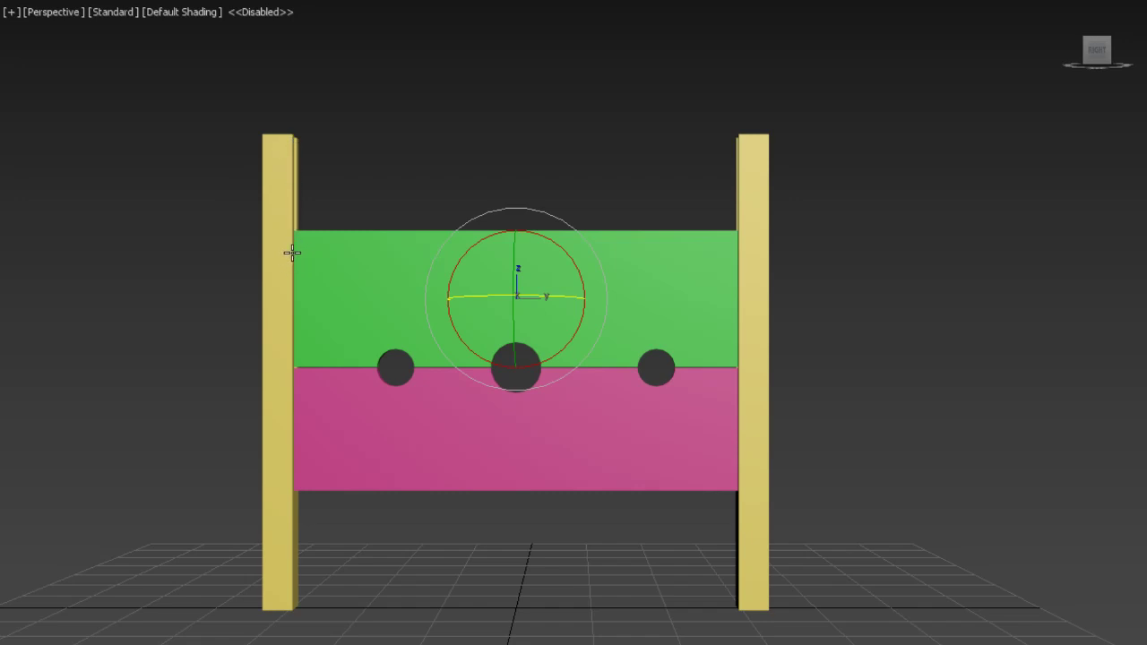
mouse_move(301, 166)
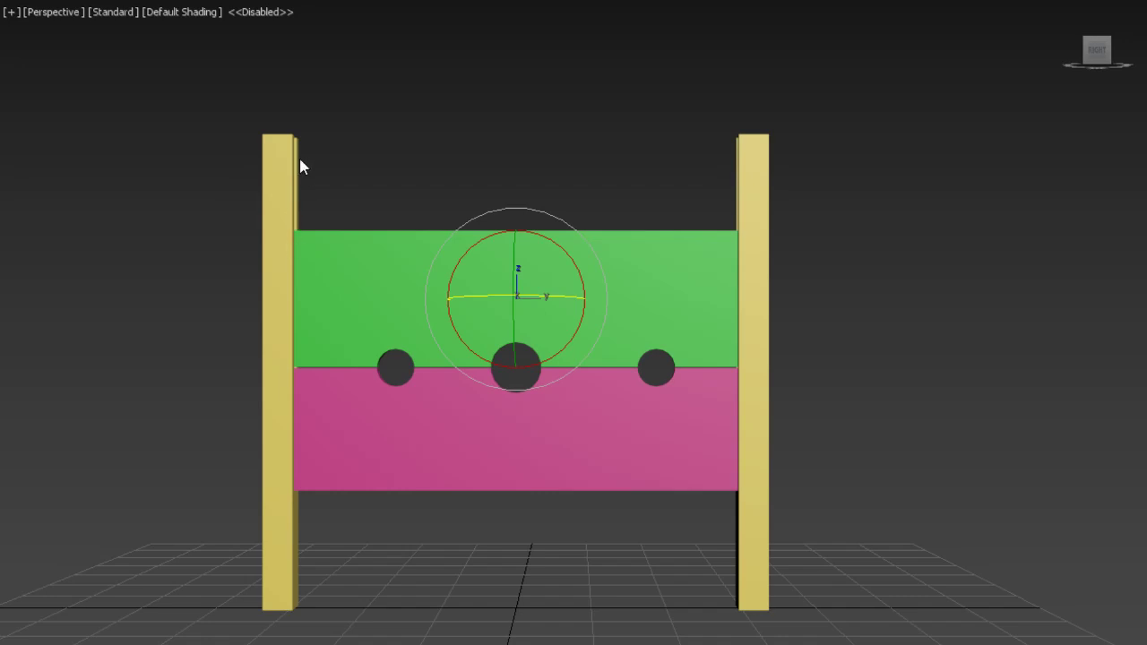
mouse_move(305, 235)
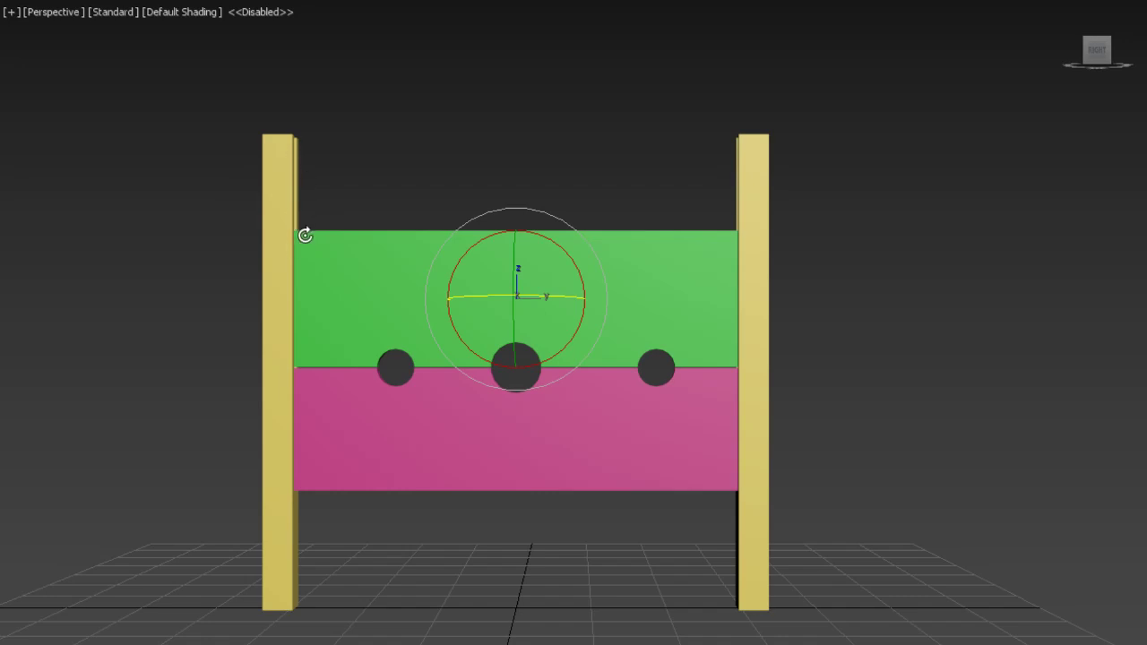
mouse_move(312, 150)
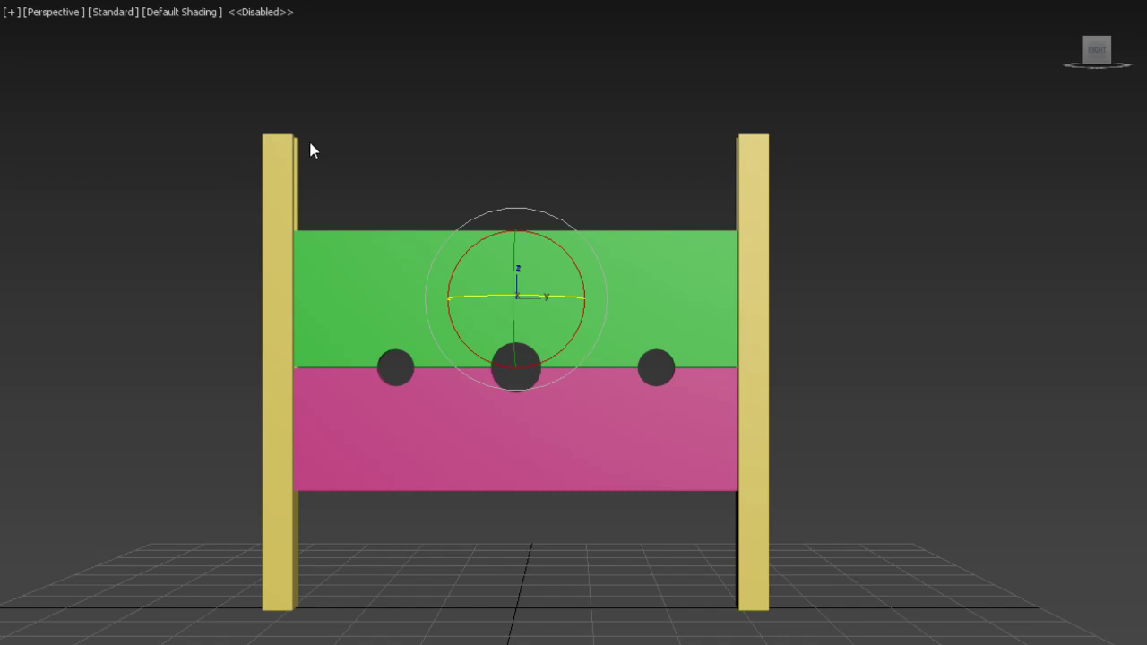
mouse_move(330, 362)
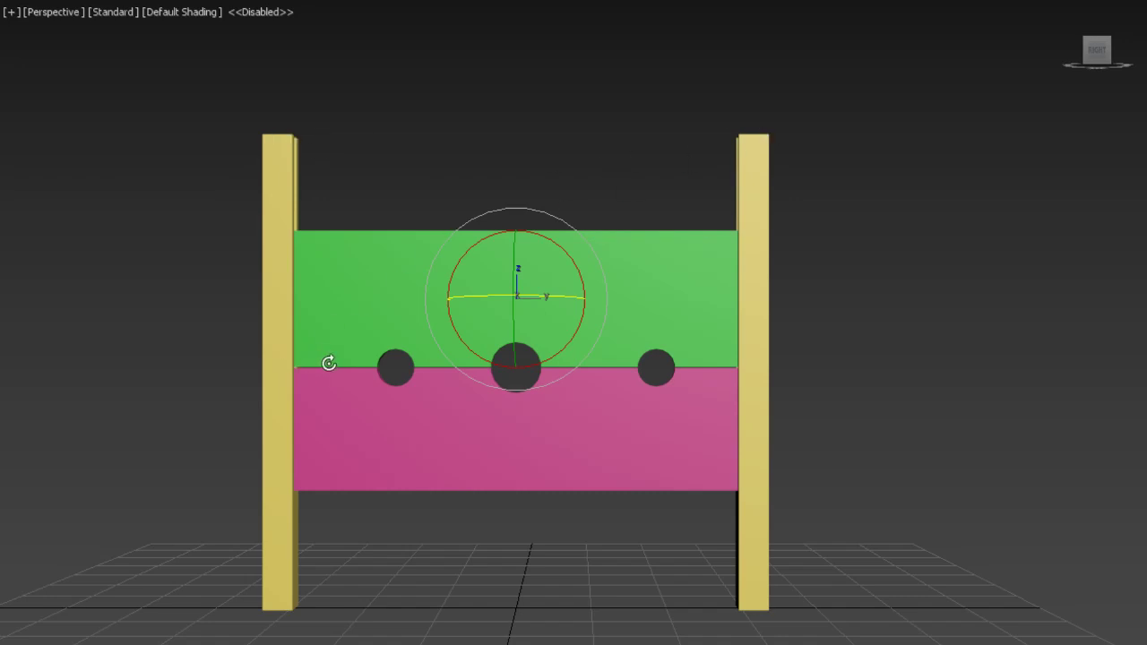
mouse_move(755, 376)
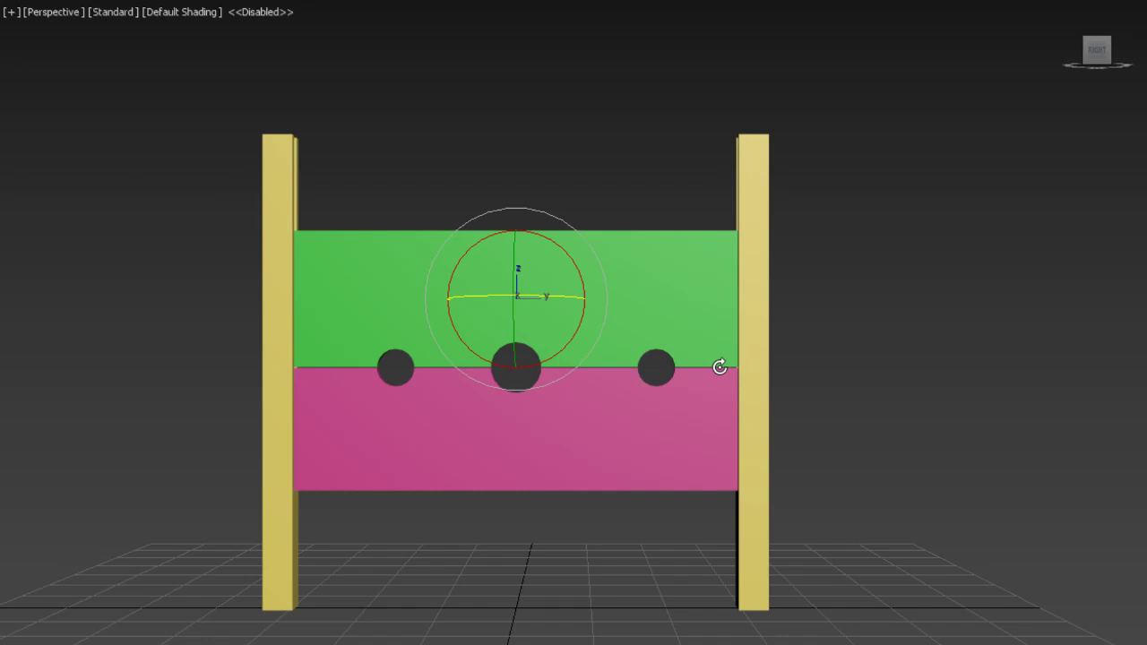
mouse_move(674, 369)
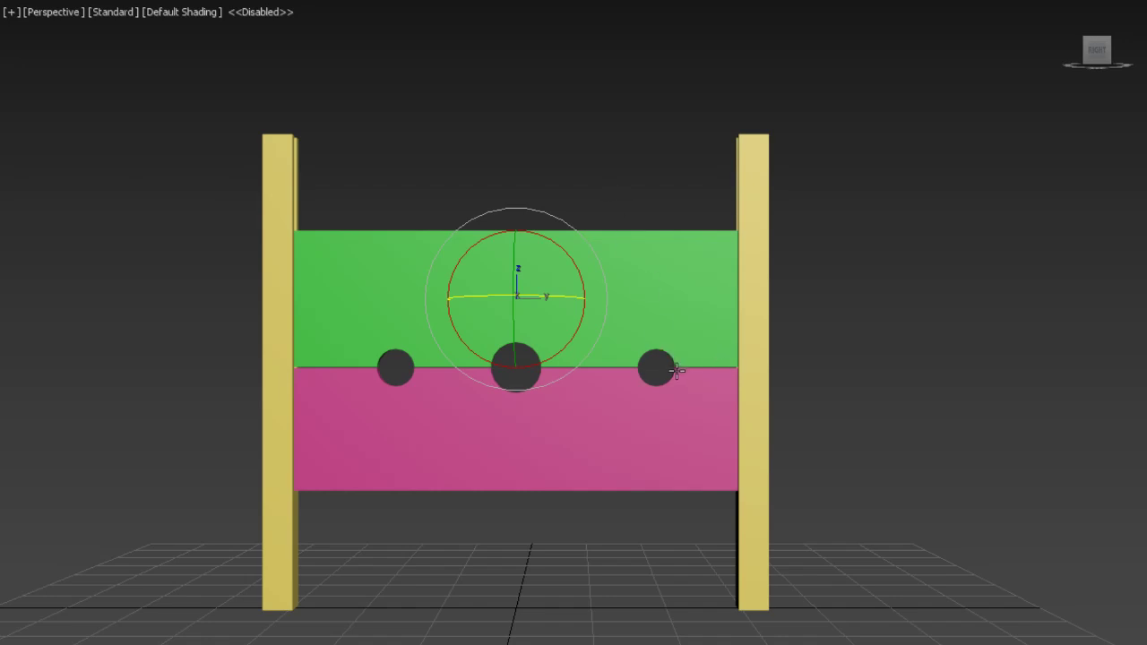
mouse_move(677, 387)
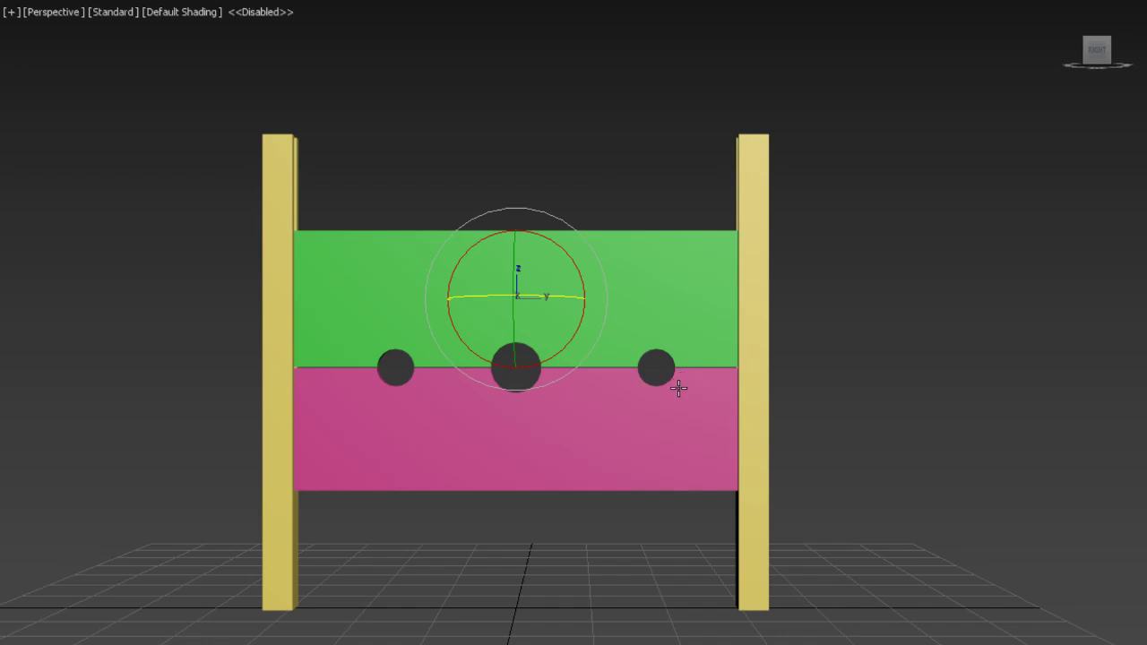
mouse_move(573, 167)
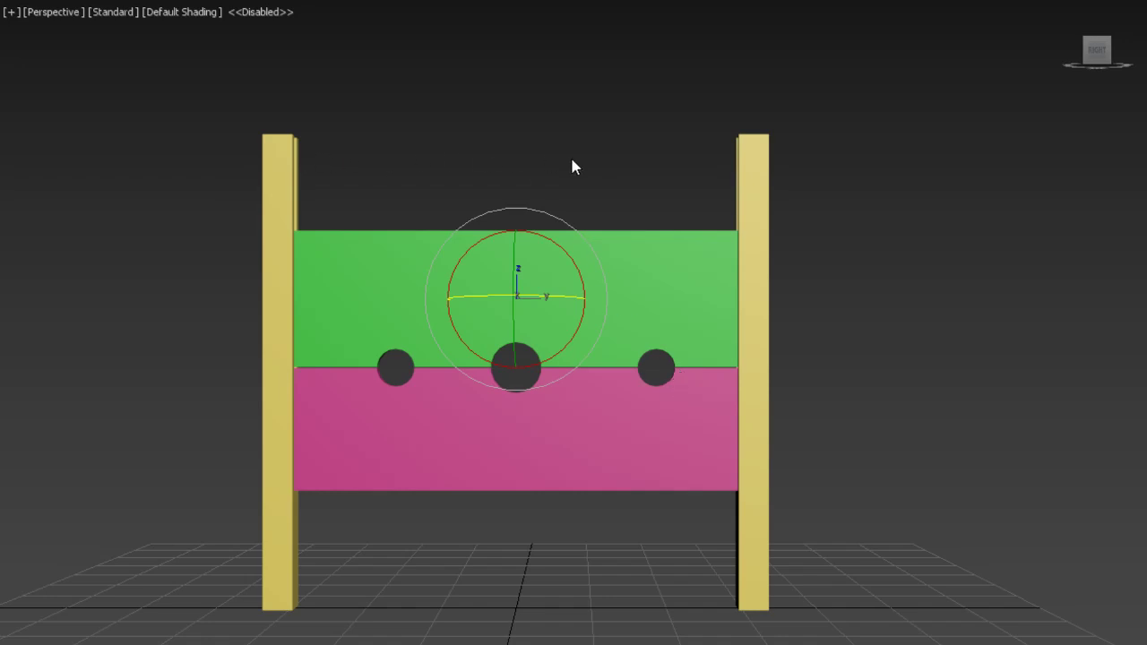